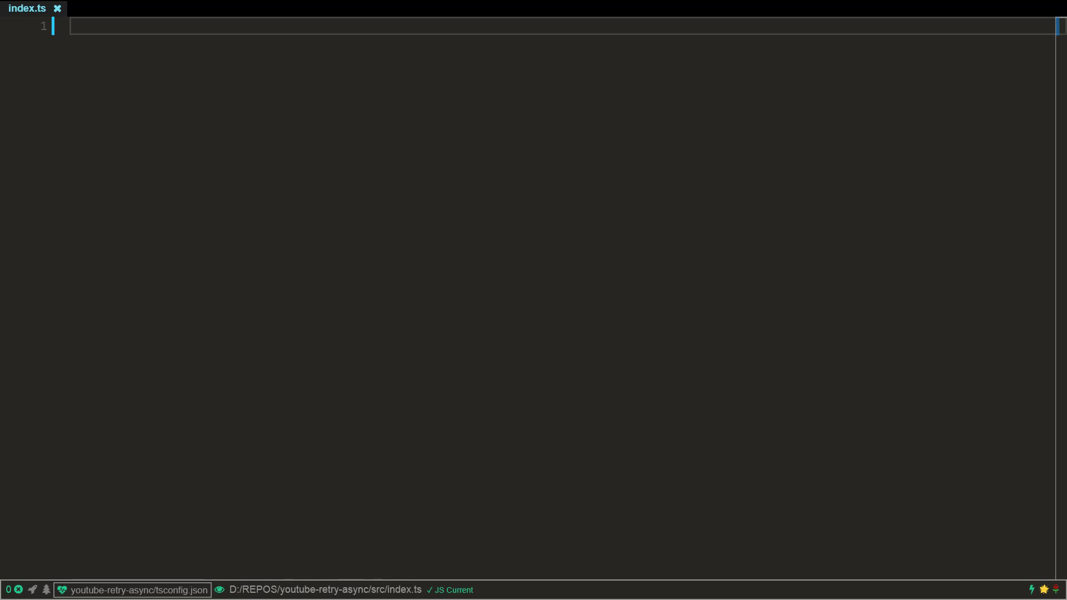
# Type a _track counter and async sometimesSucceeds returning 'success' on even counts, else throwing Error('fail')
pyautogui.write('let _track = 0;')
pyautogui.write("return 'su")
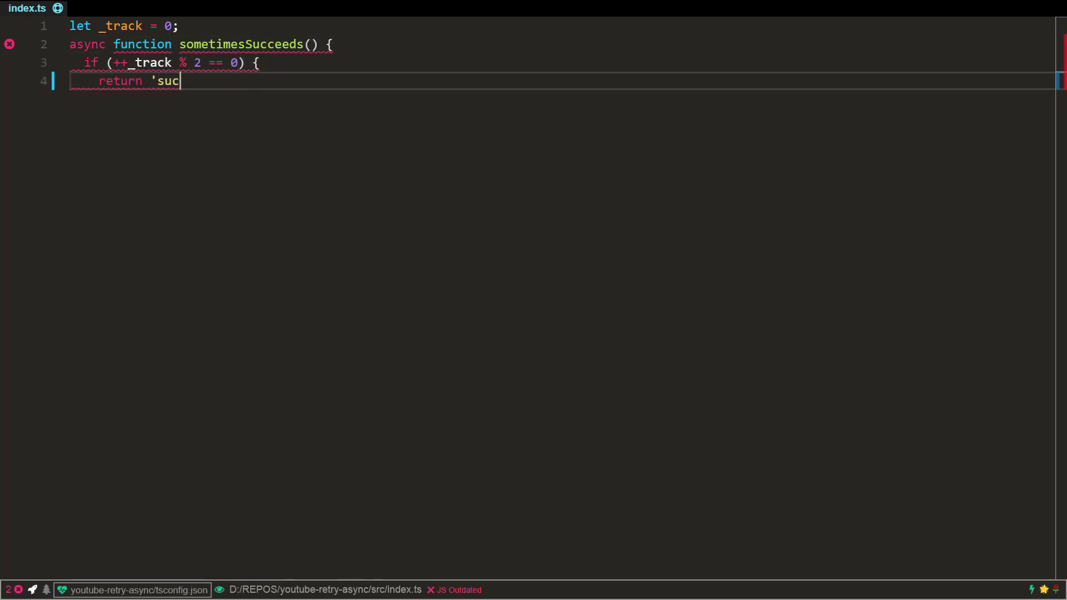
pyautogui.write("cess';")
pyautogui.write("throw new Error('fail');")
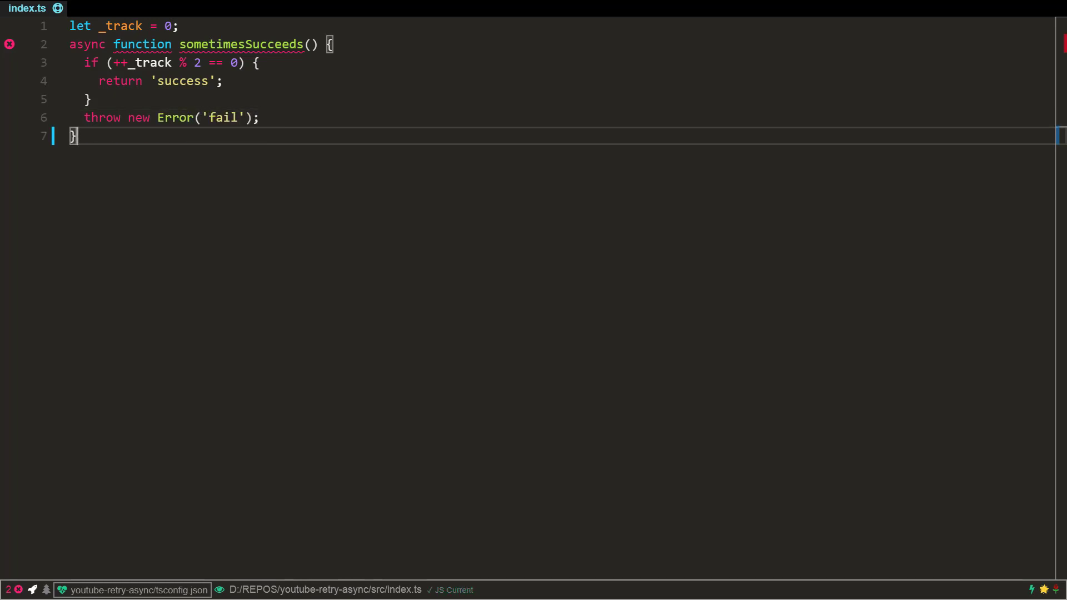
# Start async main with a try/catch first sometimesSucceeds call and a logged second call
pyautogui.write('a')
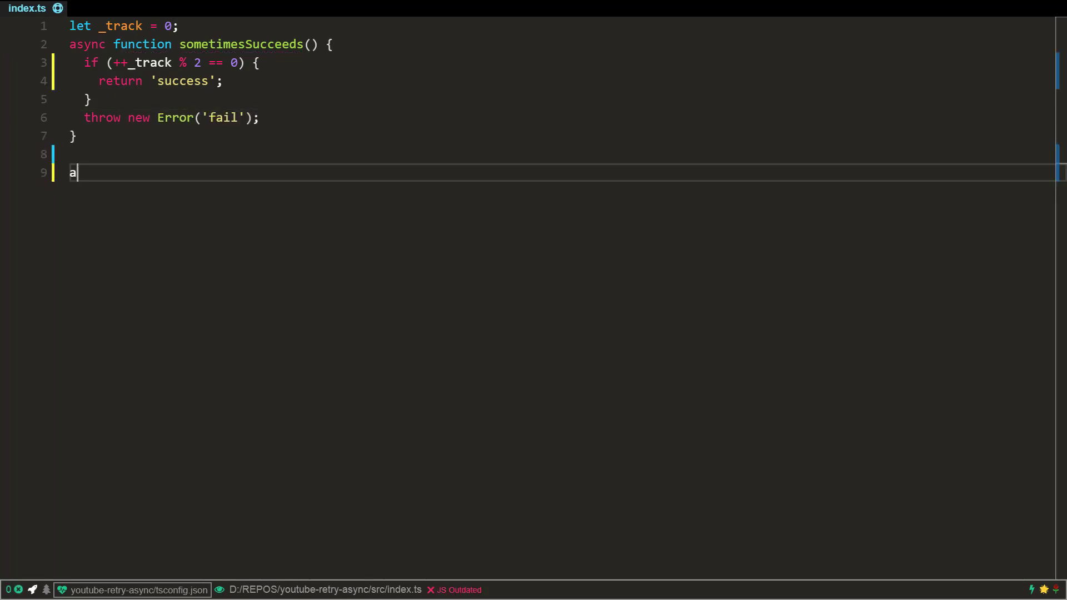
pyautogui.write('sync function main() {')
pyautogui.write('console.log(awa')
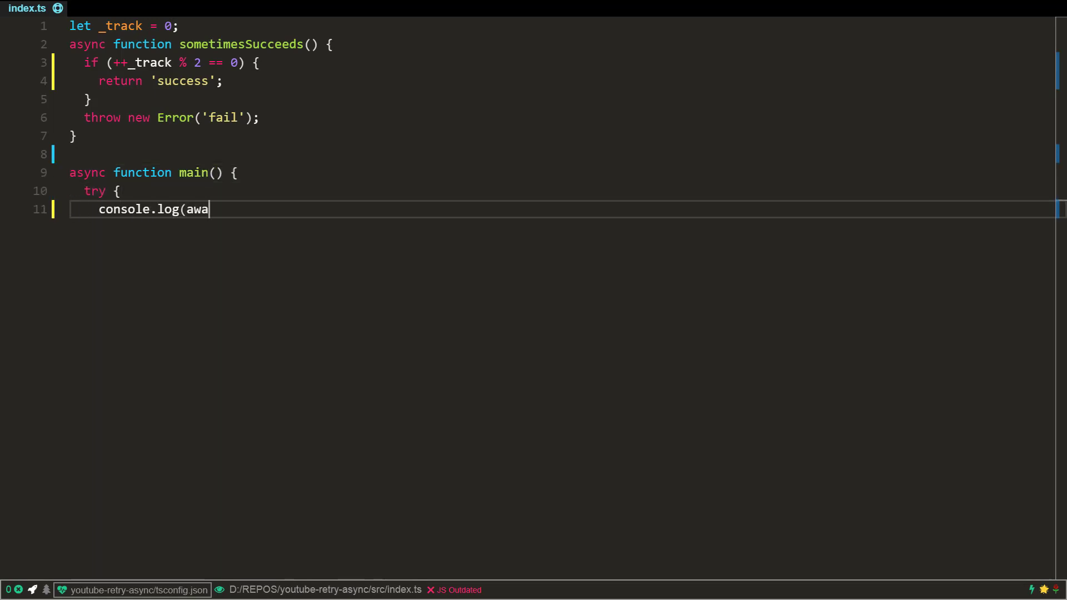
pyautogui.write('it sometimesSucceeds()); // First call')
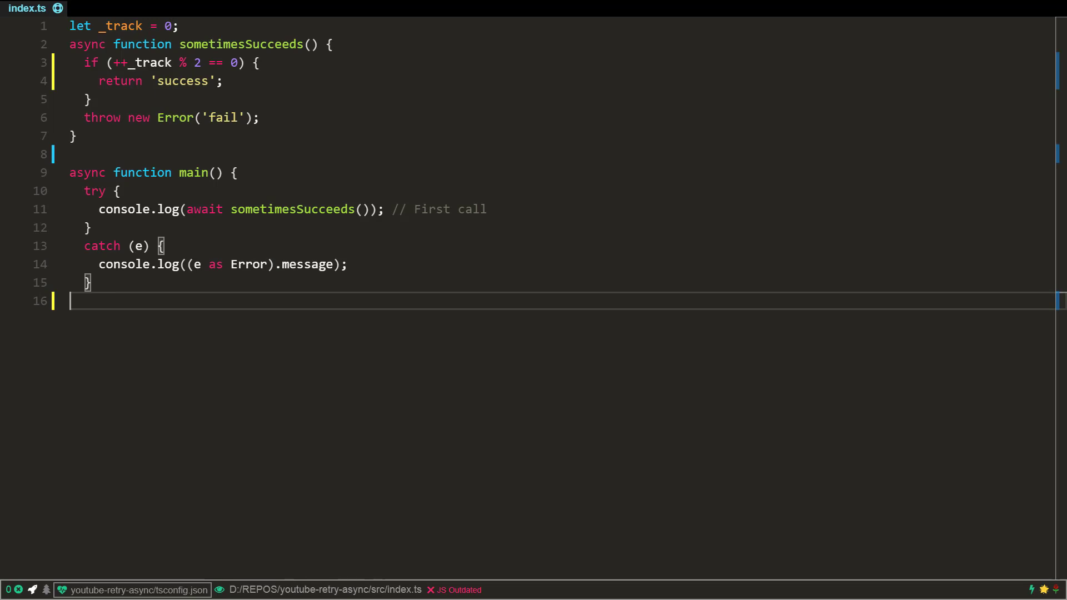
pyautogui.write('console.log(await som')
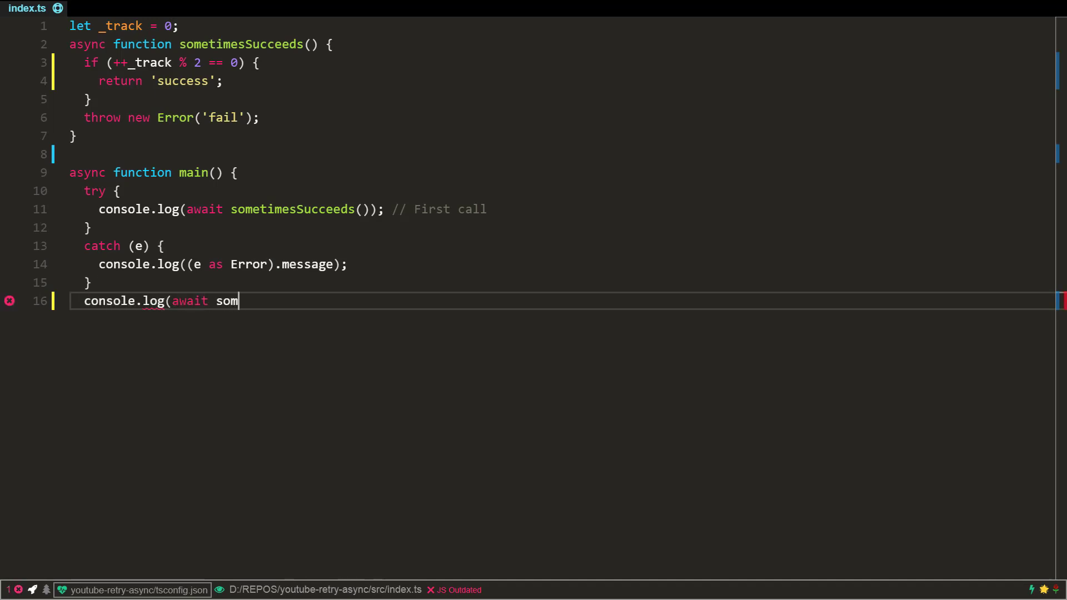
pyautogui.write('etimesSucceeds()); //')
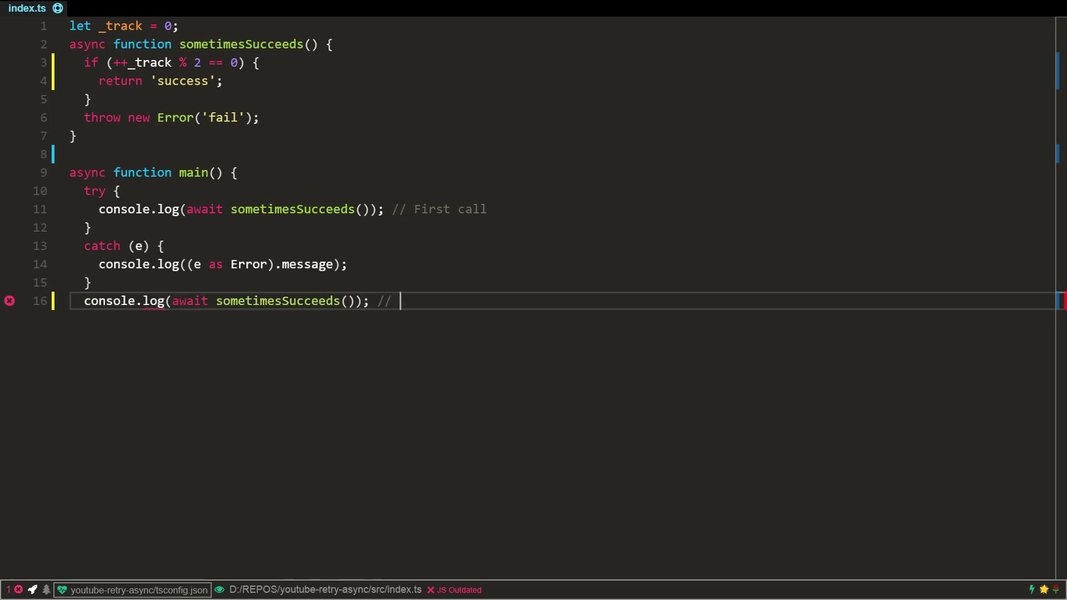
pyautogui.write('Second call')
pyautogui.write('console.log(await sometime')
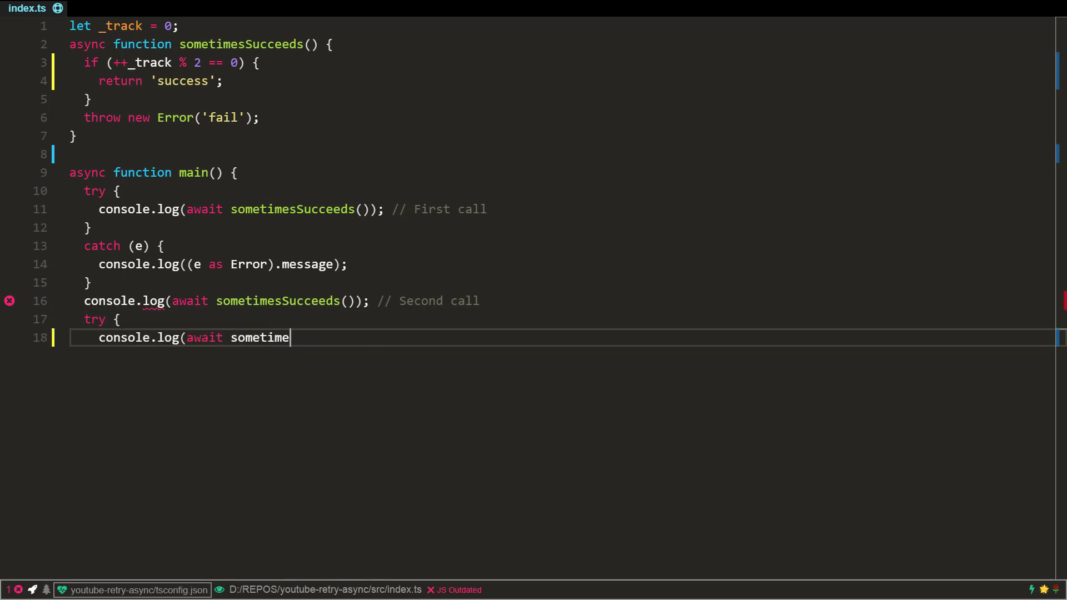
# Add the third call with a catch logging the error message, plus the logged fourth call
pyautogui.write('sSucceeds()); // Third')
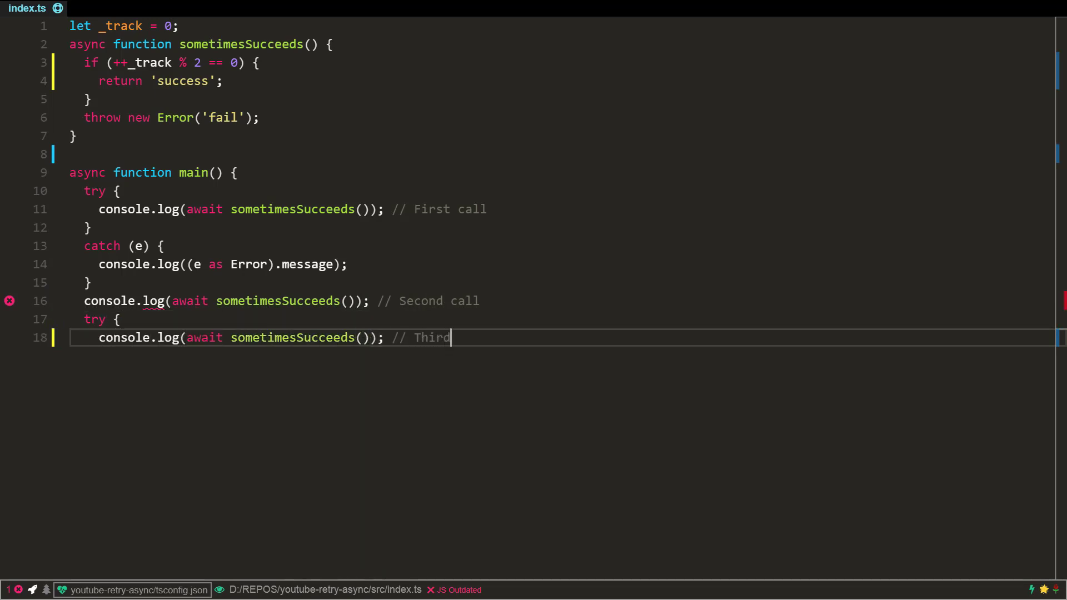
pyautogui.write('call')
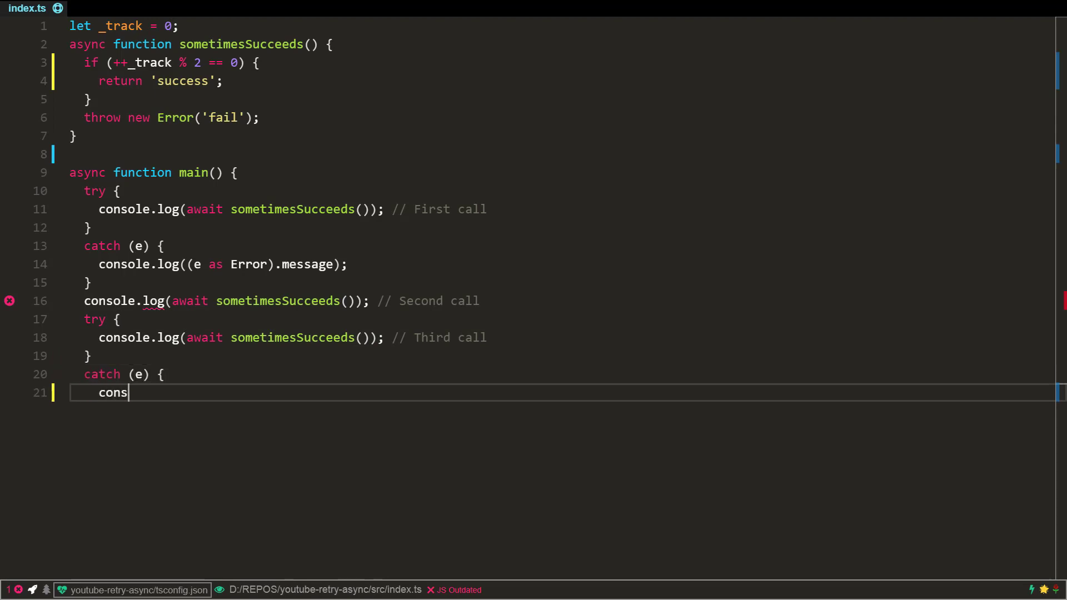
pyautogui.write('ole.log((e as Error).message);')
pyautogui.write('console.log')
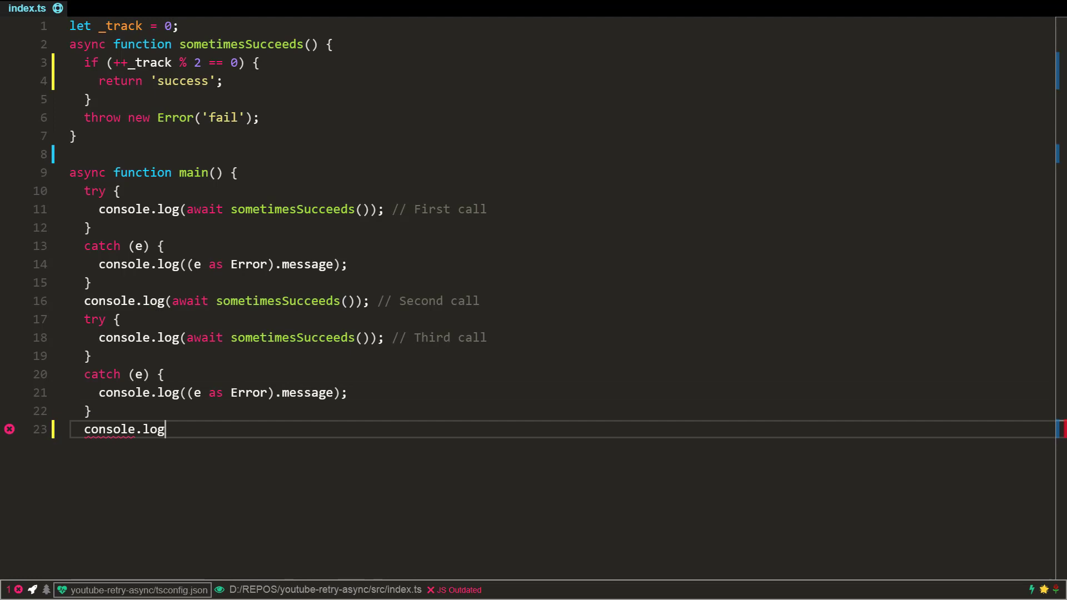
pyautogui.write('(await sometimesSucce')
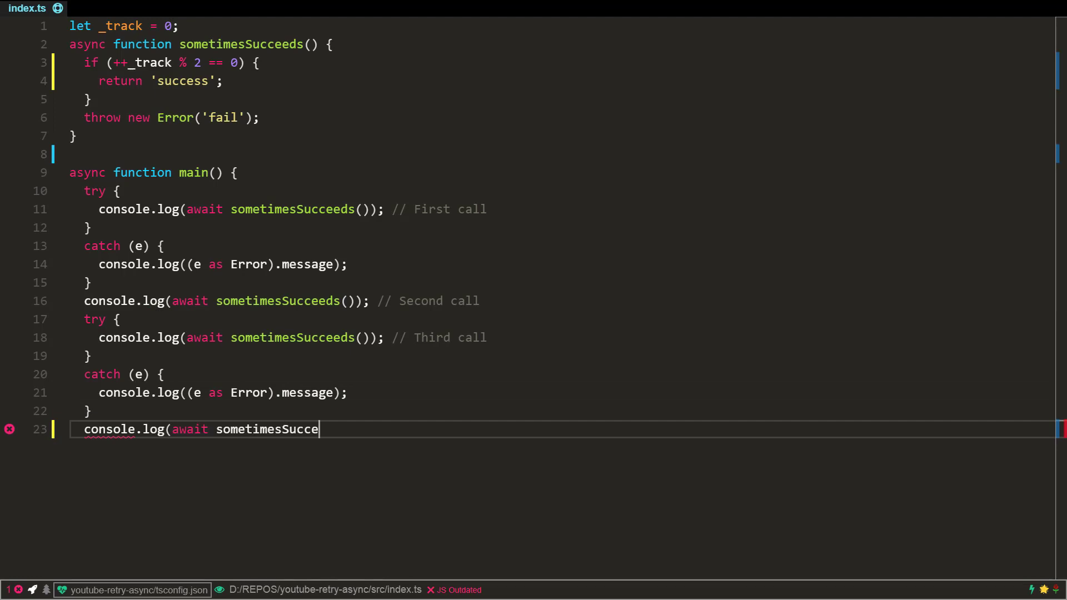
pyautogui.write('eds()); // Fourth call')
pyautogui.write('main();')
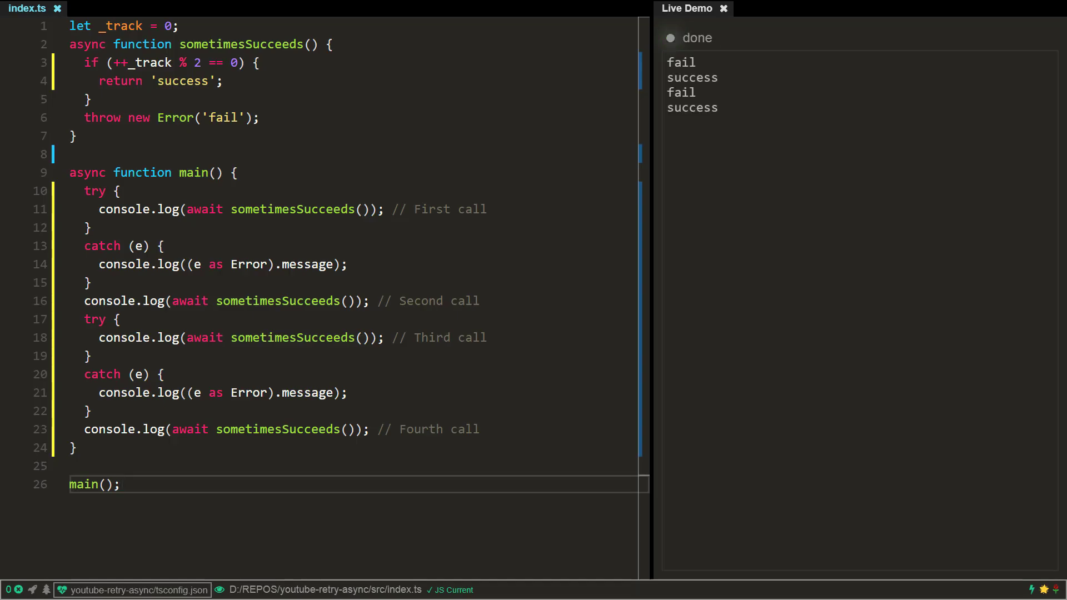
# Type async retry<T>(fn: () => Promise<T>, n: number) that loops n attempts and throws lastError
pyautogui.write('async f')
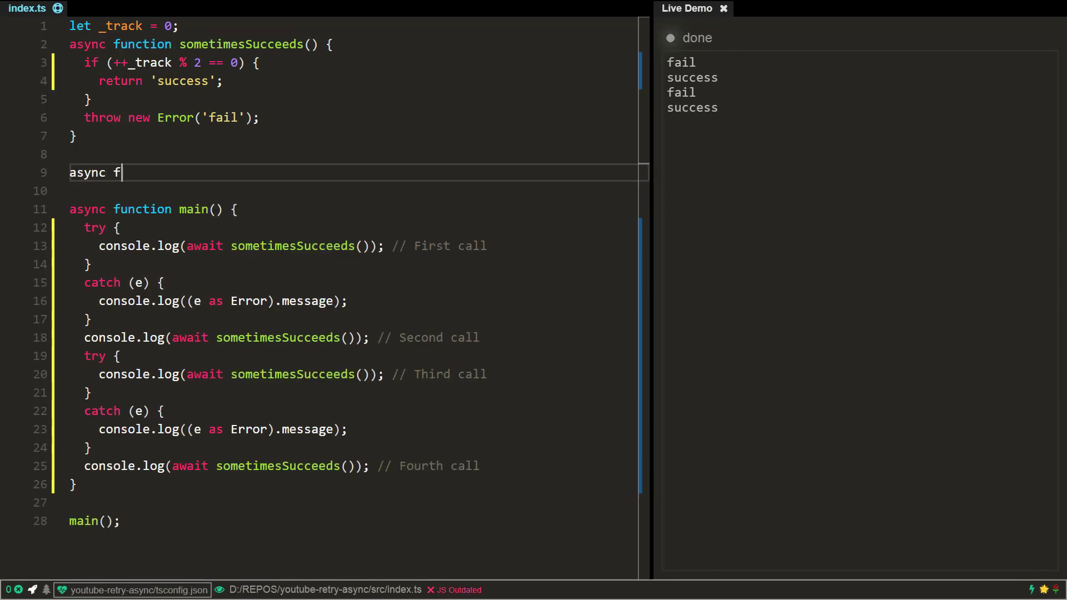
pyautogui.write('unction retry<T>(')
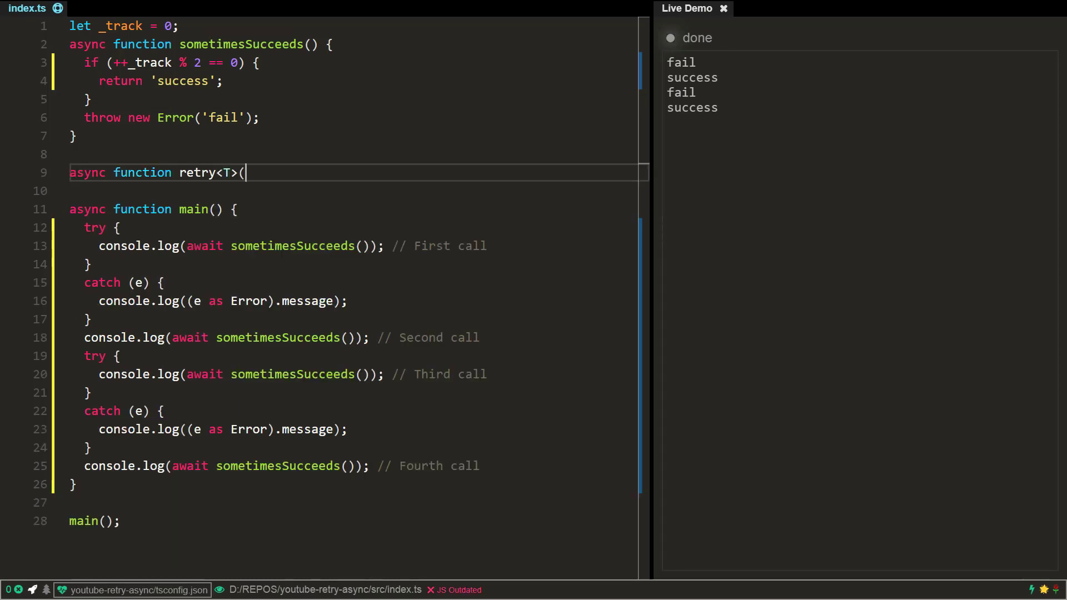
pyautogui.write('fn: () => Promise<T')
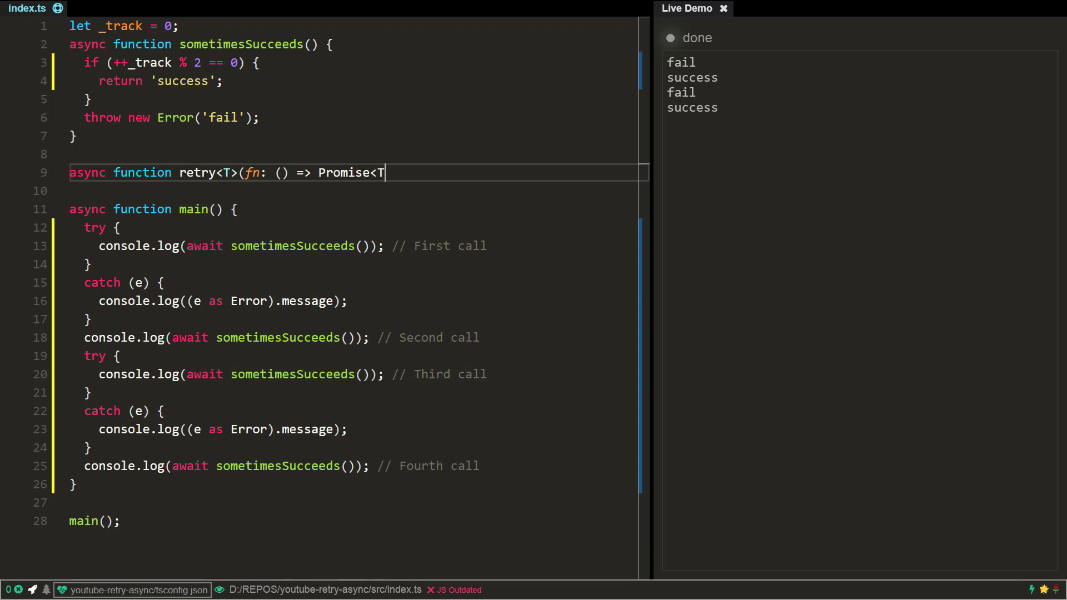
pyautogui.write(', n: number): Promise<T> {')
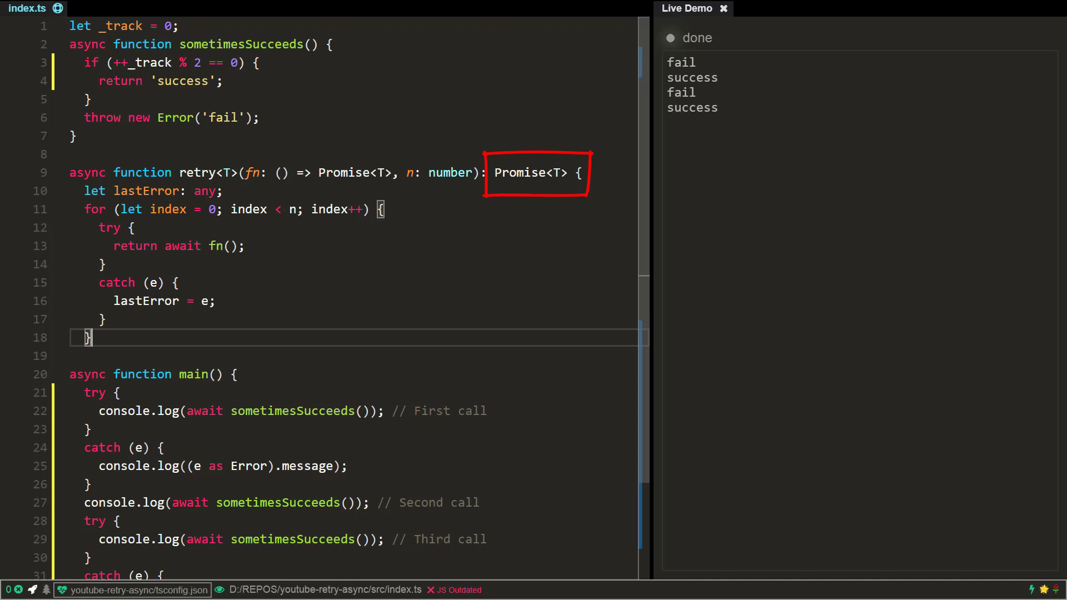
pyautogui.write('throw lastError;')
pyautogui.write('}')
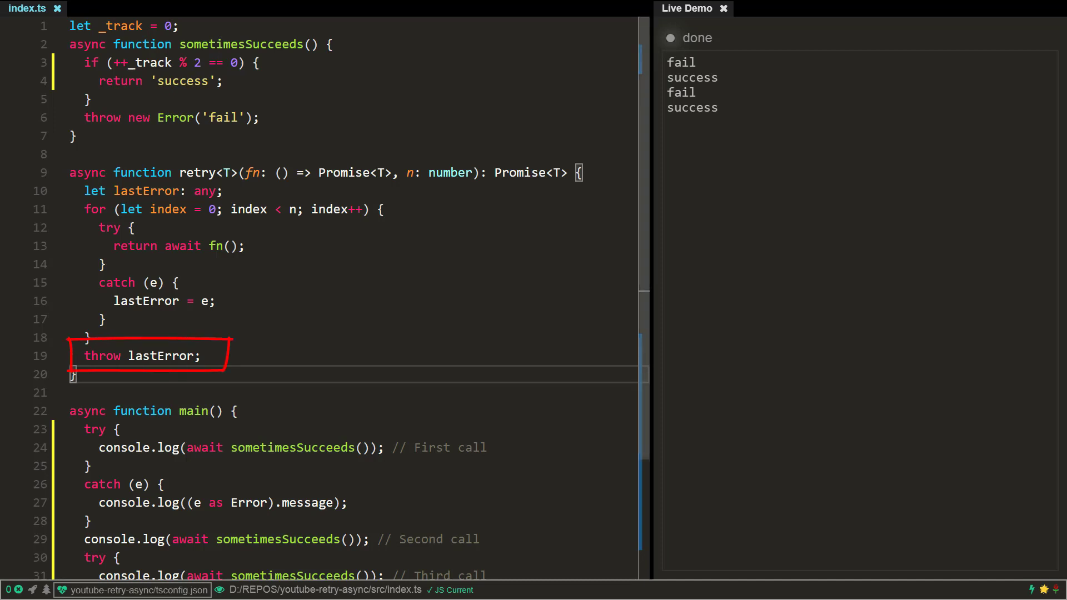
pyautogui.scroll(-3)
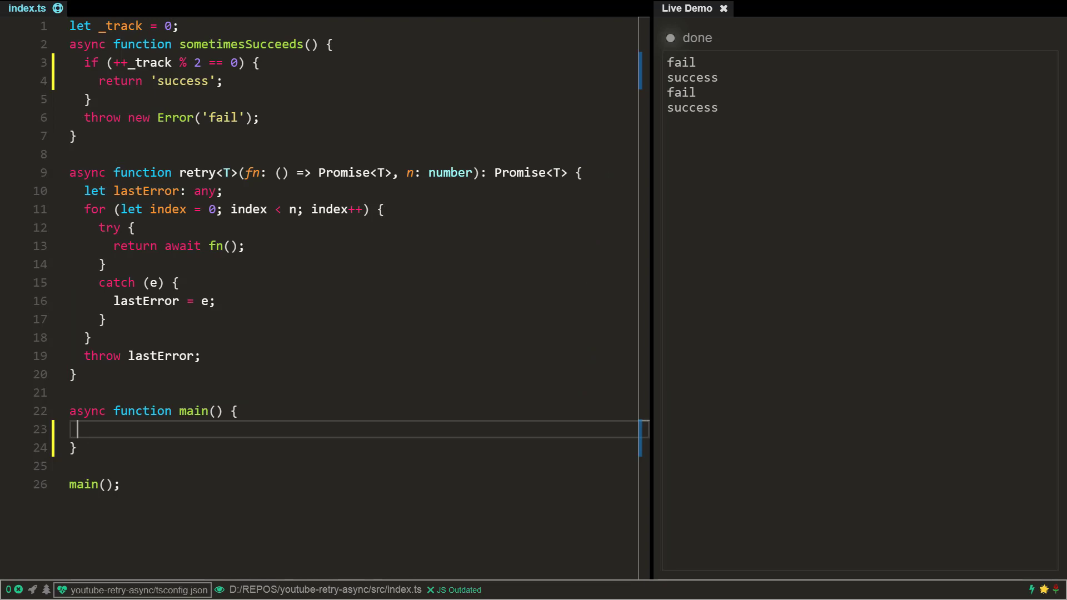
# In main, define const safe = () => retry(sometimesSucceeds, 2) and log await safe() four times
pyautogui.write('const safe = () => retry(sometime')
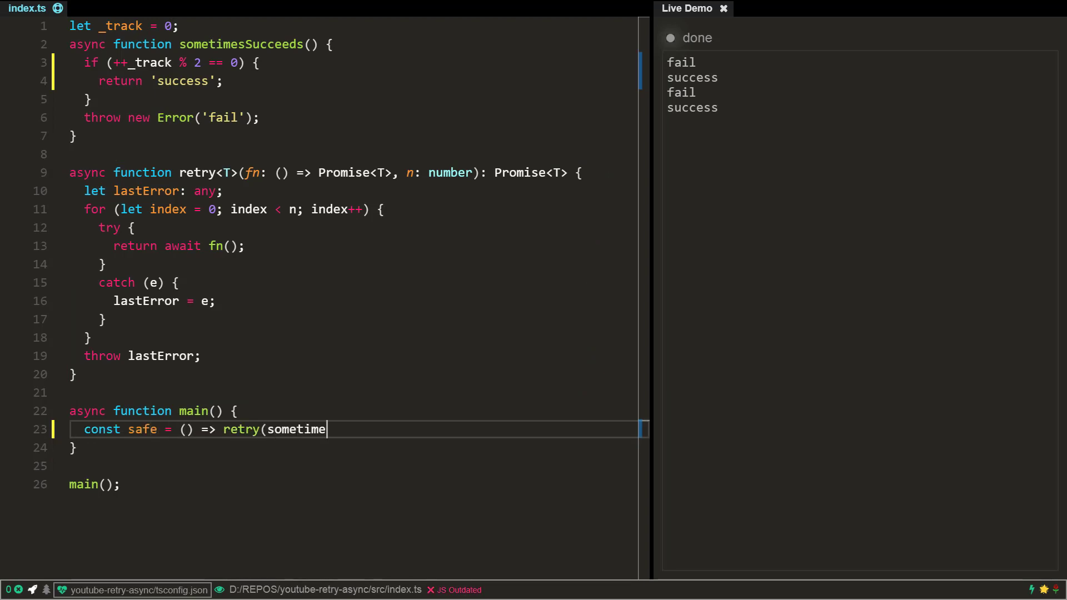
pyautogui.write('sSucceeds, 2);')
pyautogui.write('console.log(await sa')
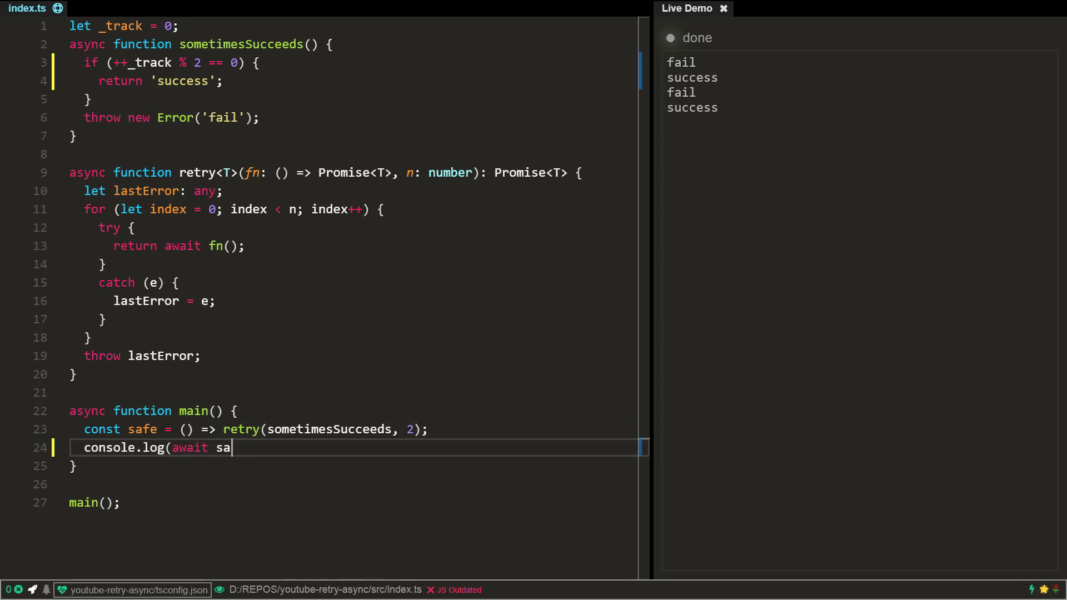
pyautogui.write('fe());')
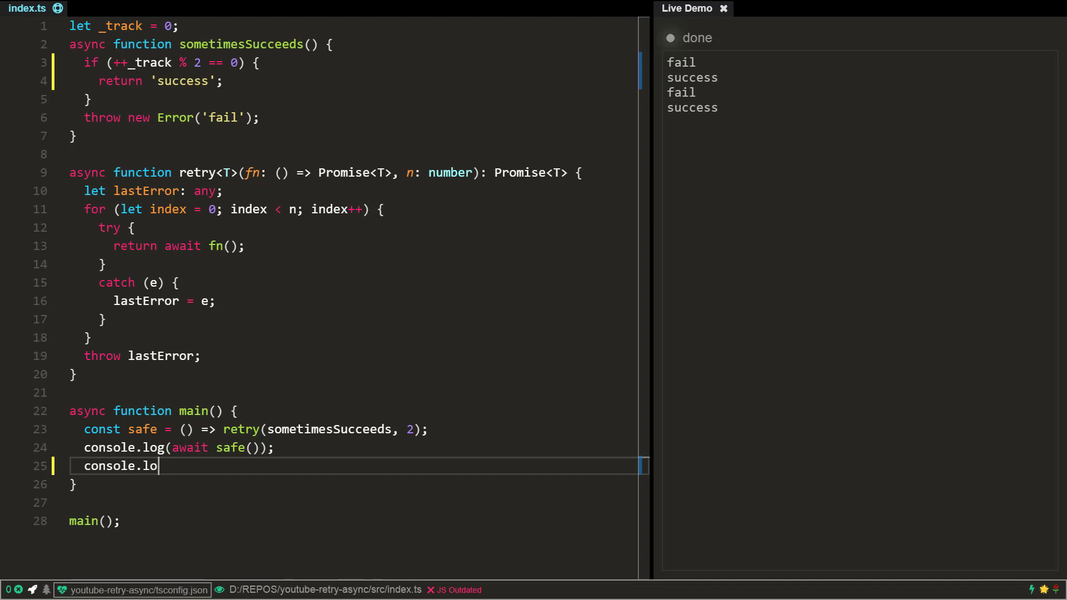
pyautogui.write('g(await safe());')
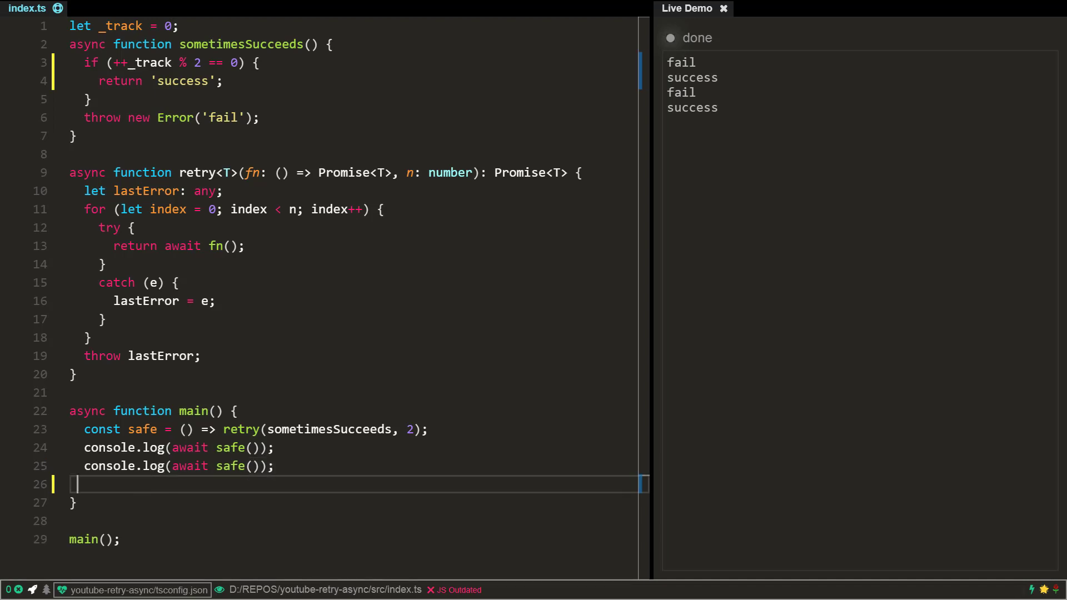
pyautogui.write('console.log(await safe());')
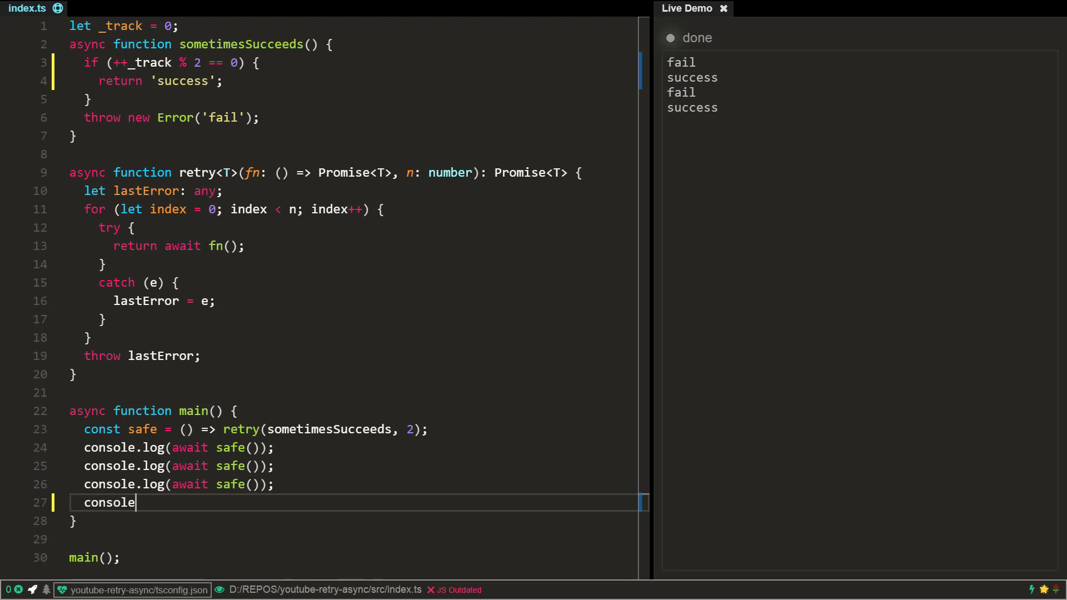
pyautogui.write('.log(await safe()')
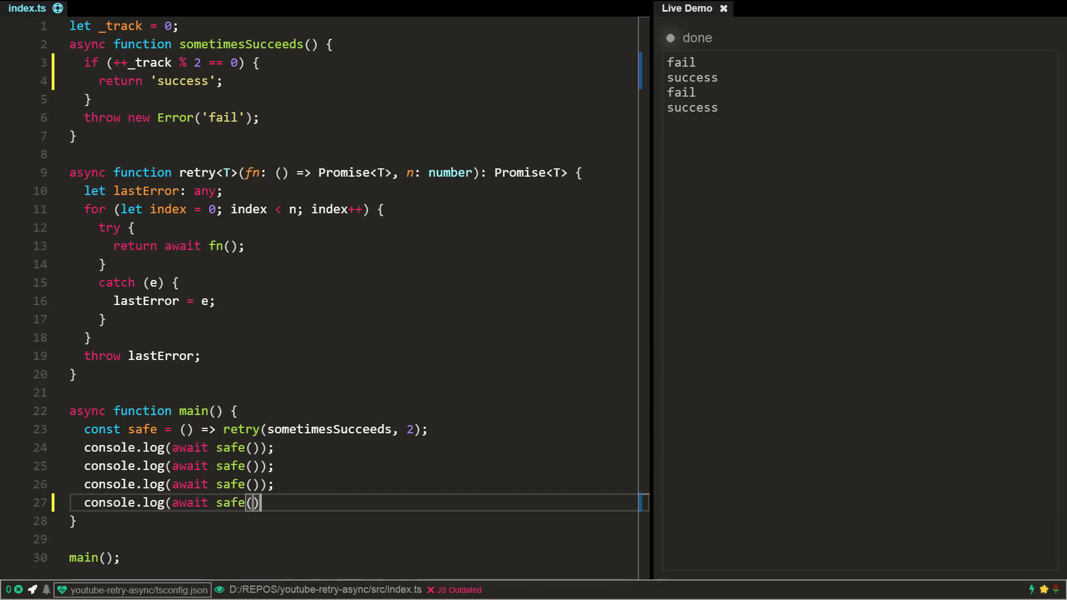
pyautogui.write(');')
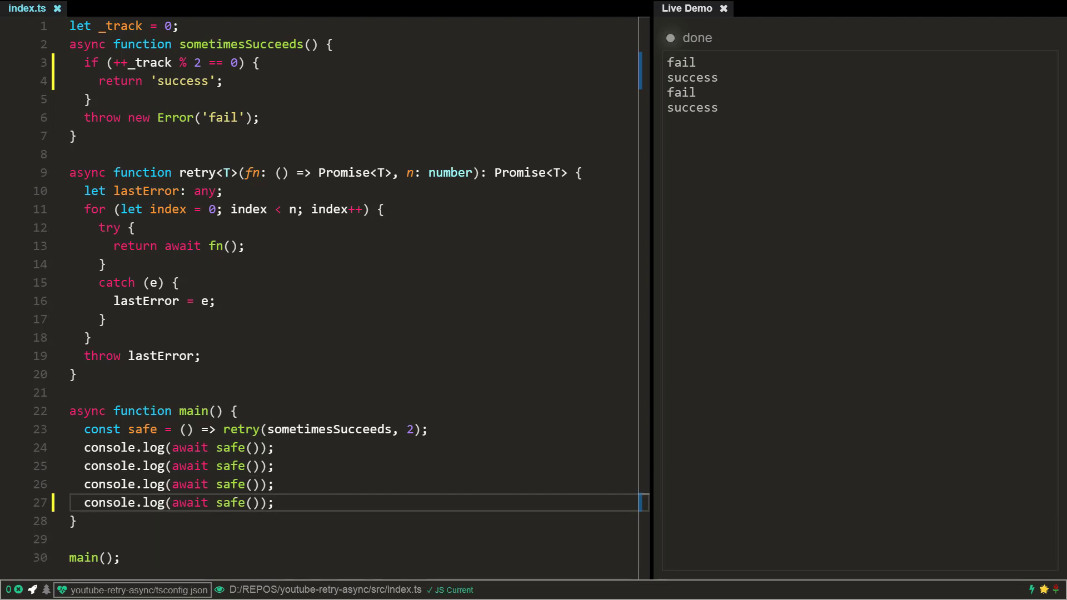
# Change sometimesSucceeds' modulo from 2 to 5 and the retry count from 2 to 10
pyautogui.click(202, 62)
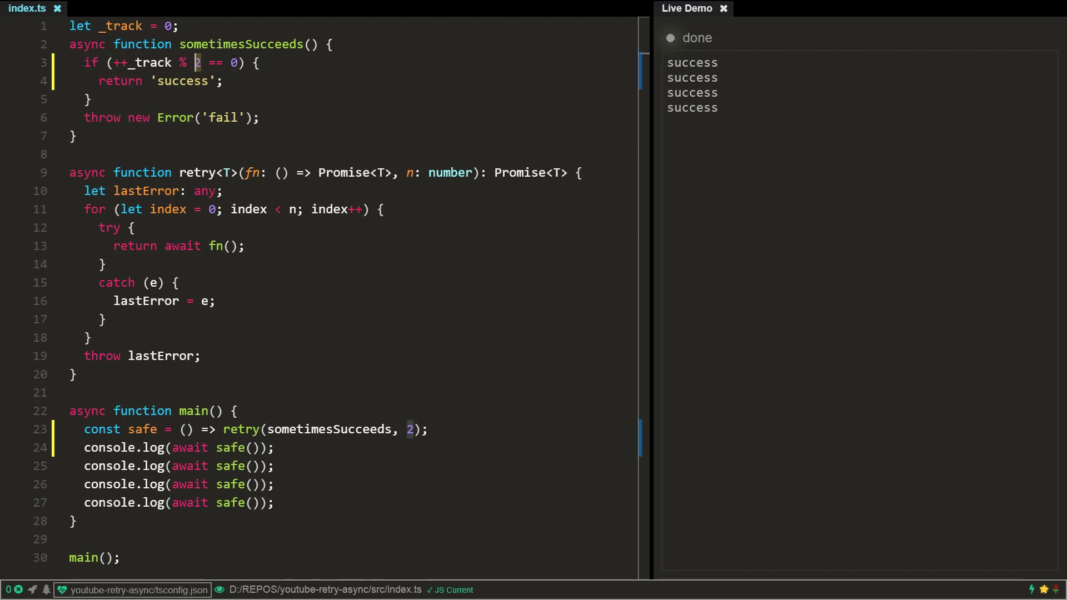
pyautogui.write('5')
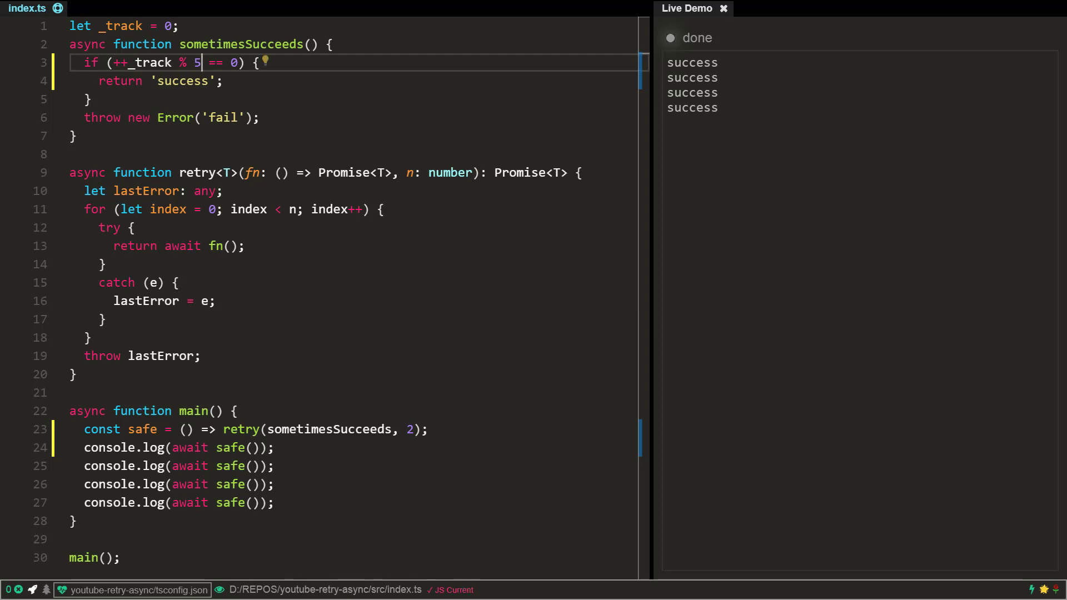
pyautogui.write('10')
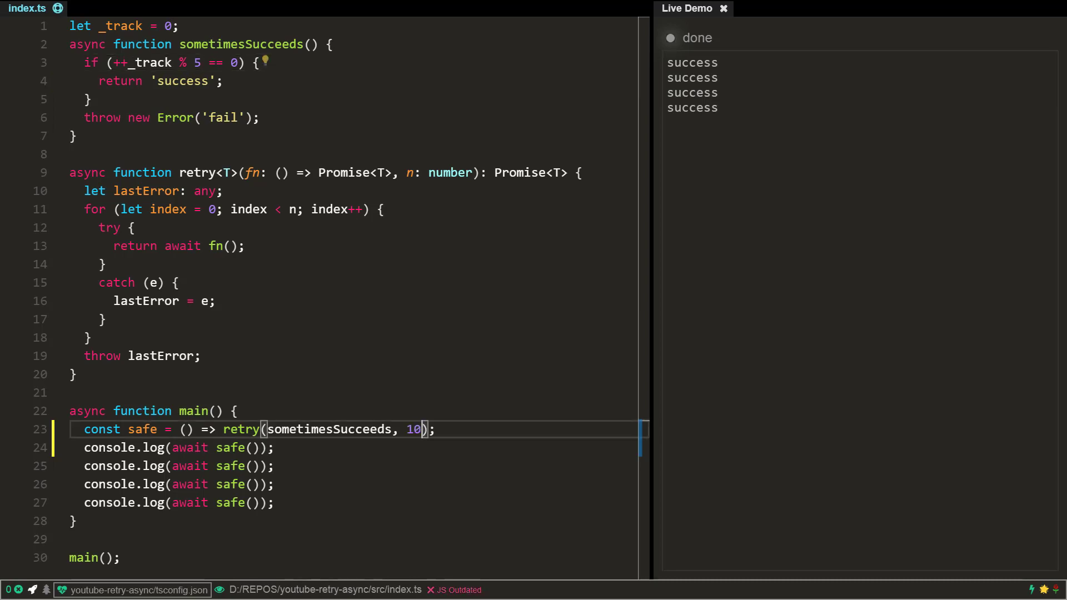